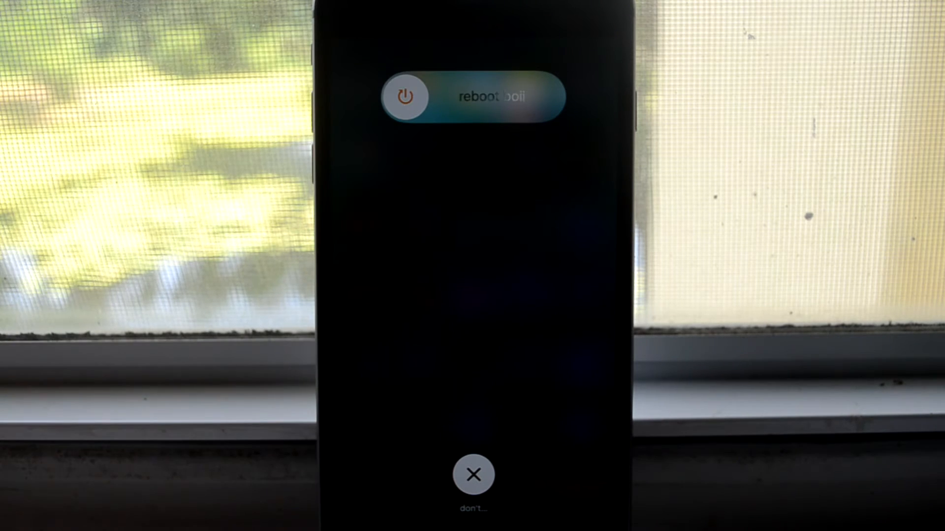
Step: Bring up the power-off menu with the 'reboot' slider and 'don't...' cancel button
{"action": "left_click", "coordinate": [407, 96]}
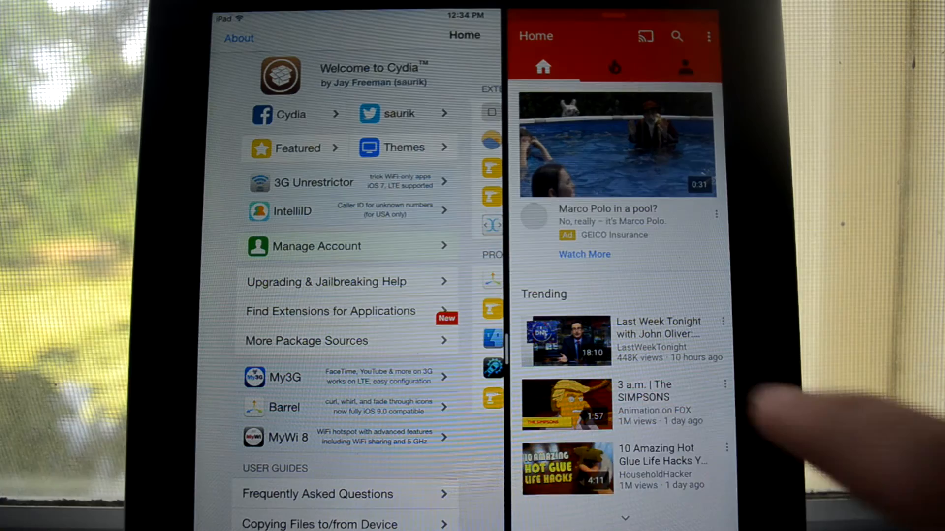
Step: Scroll through YouTube running in Split View beside Cydia on the iPad
{"action": "scroll", "scroll_direction": "down", "scroll_amount": 3}
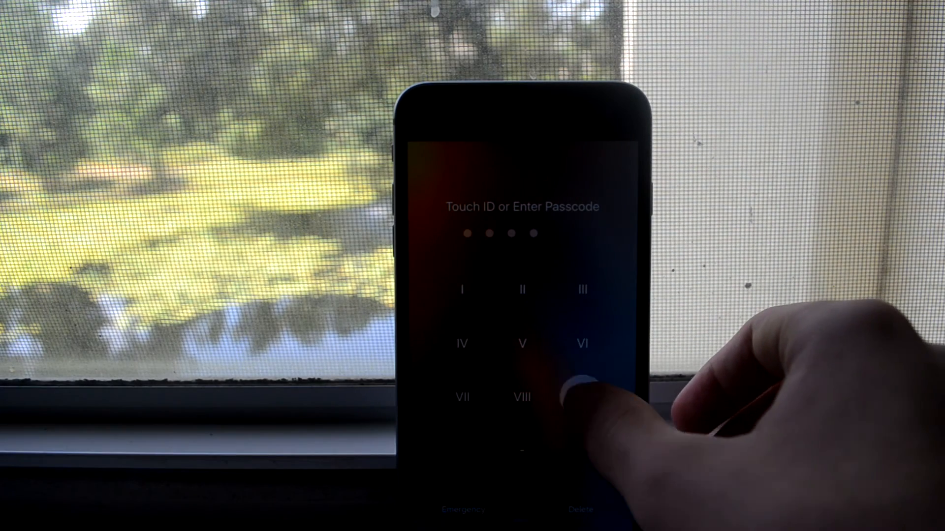
Step: Enter the passcode on the Roman-numeral keypad to unlock into the loading app
{"action": "left_click", "coordinate": [581, 396]}
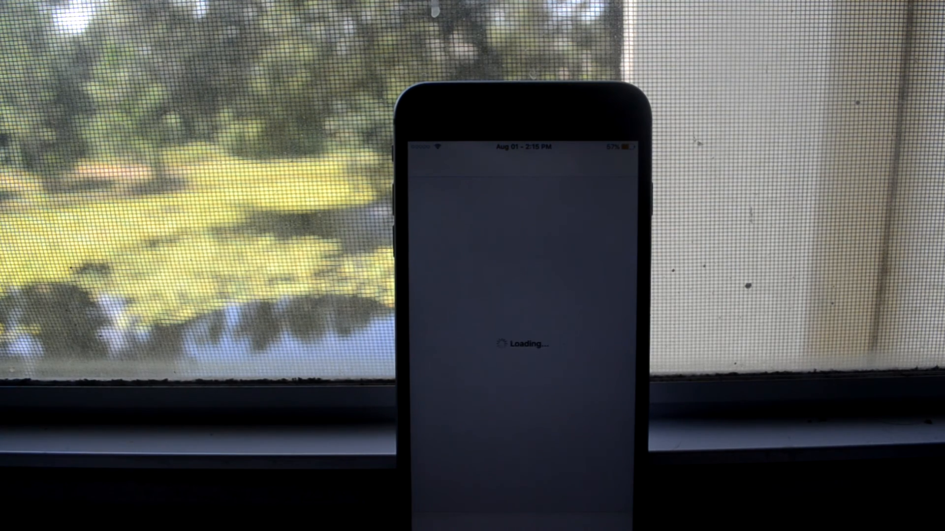